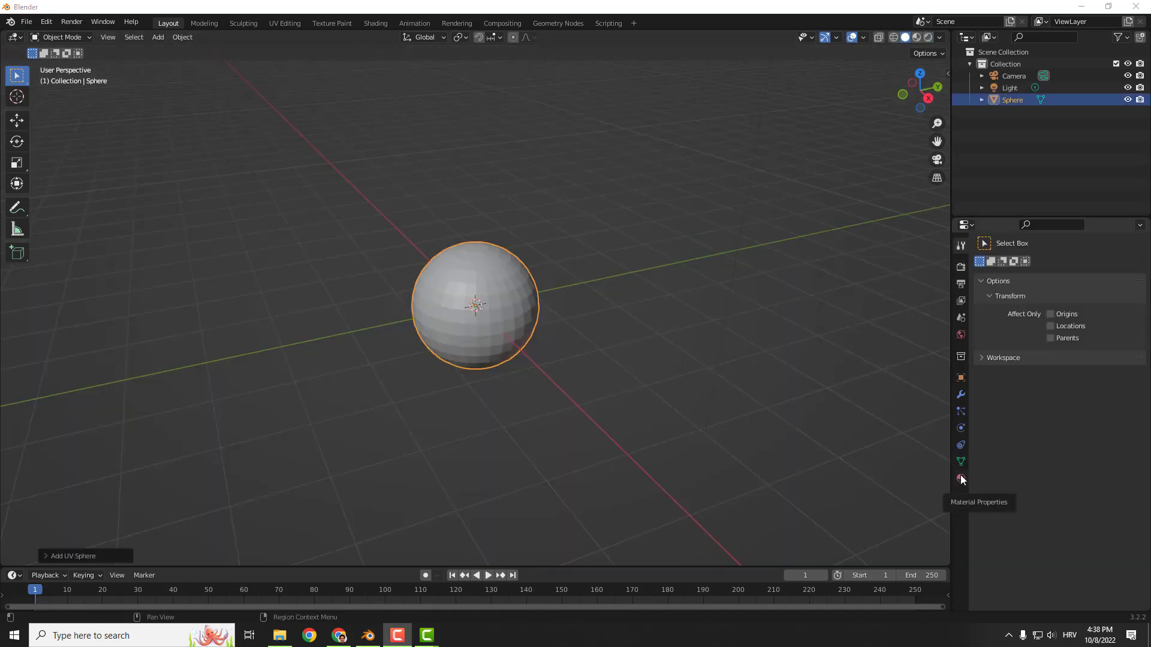
- Create a new material on the sphere with a green Emission surface at strength 5.9
left_click(961, 478)
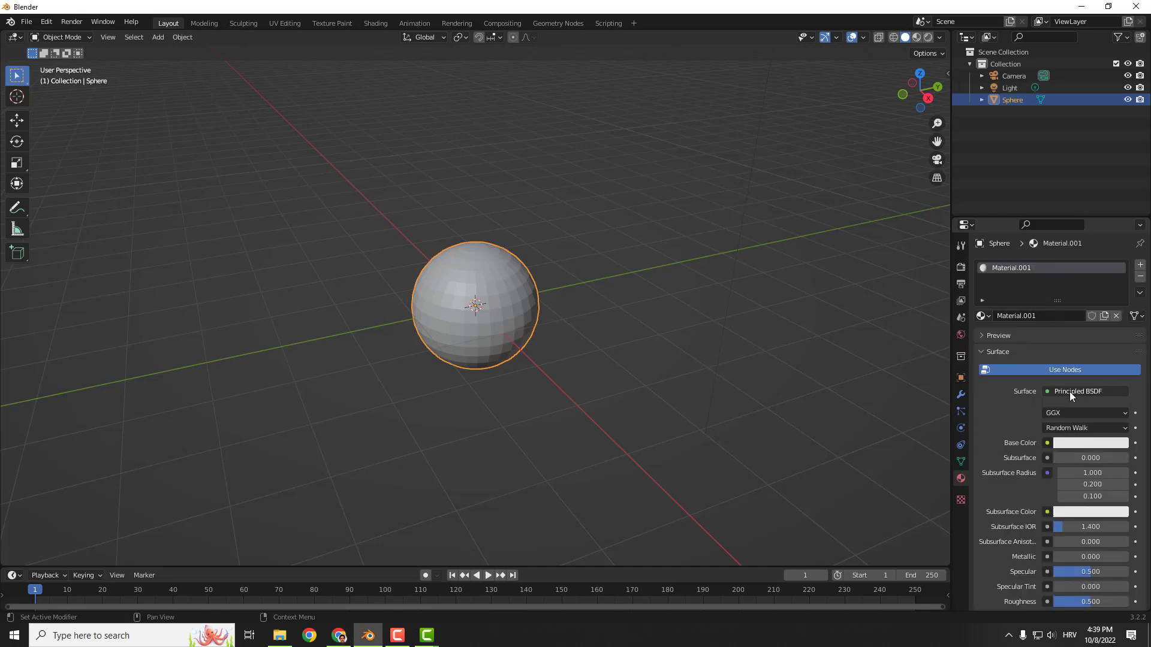
left_click(1087, 391)
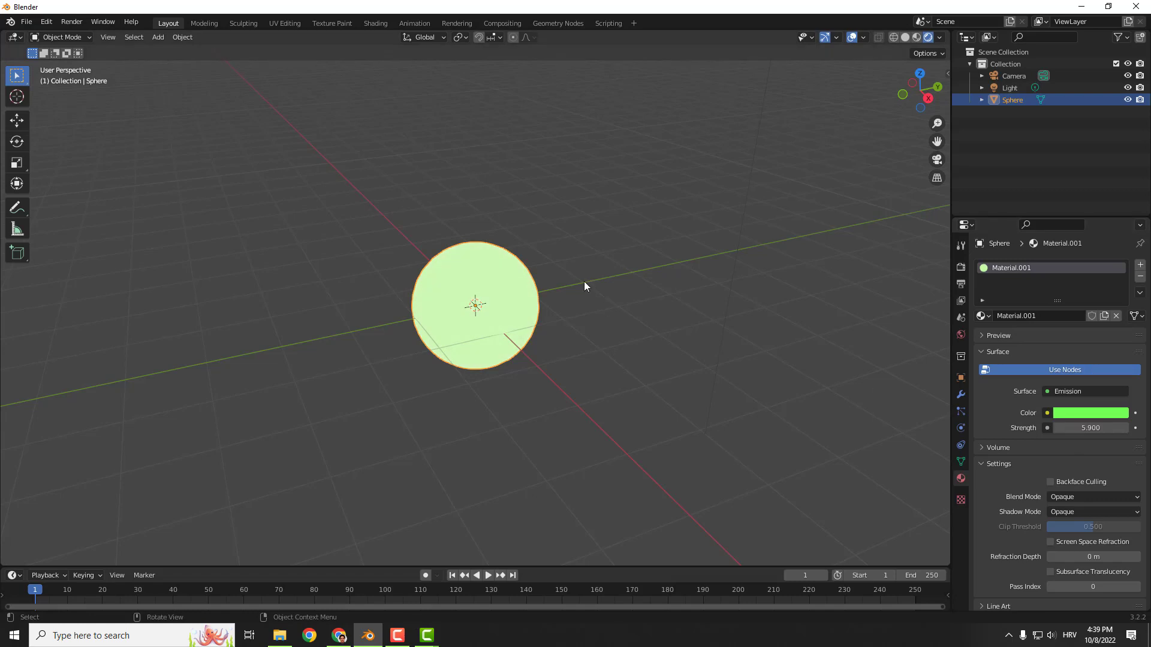
mouse_move(601, 278)
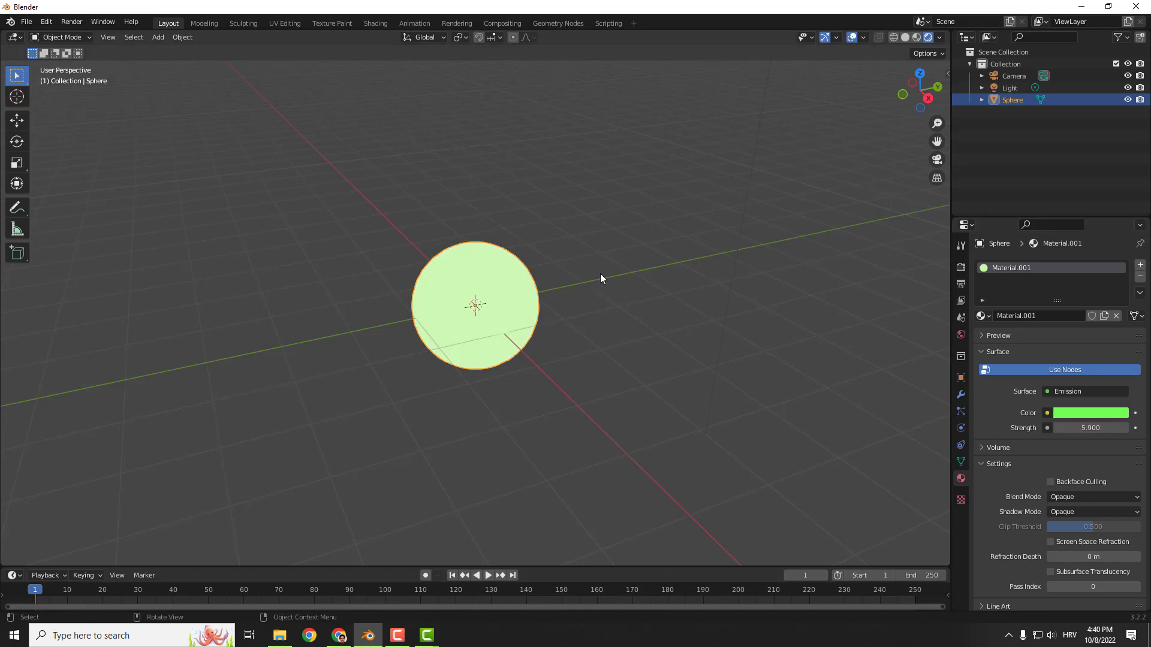
mouse_move(961, 268)
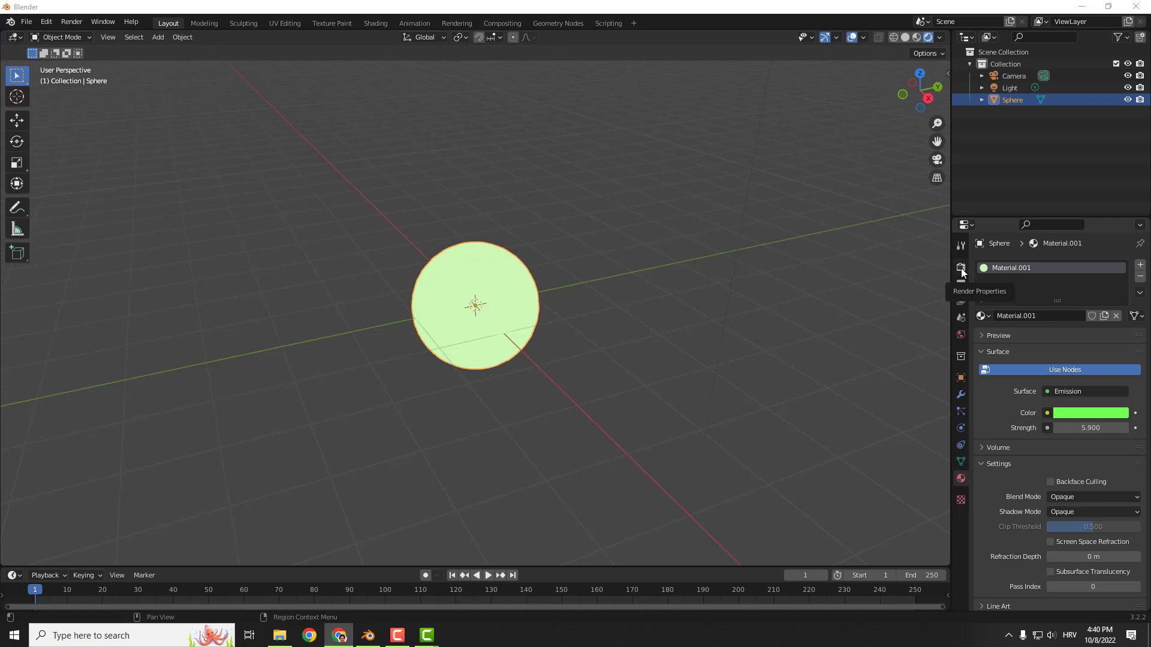
- Enable Bloom in the Eevee render settings so the sphere shows a glow halo
left_click(960, 267)
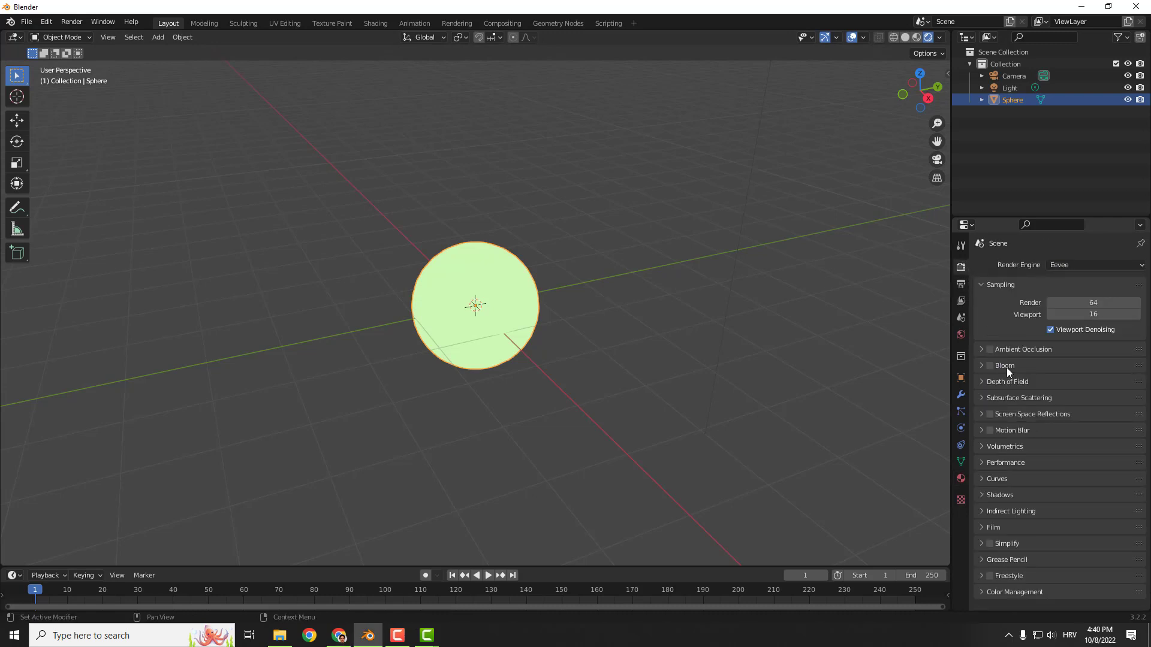
left_click(989, 365)
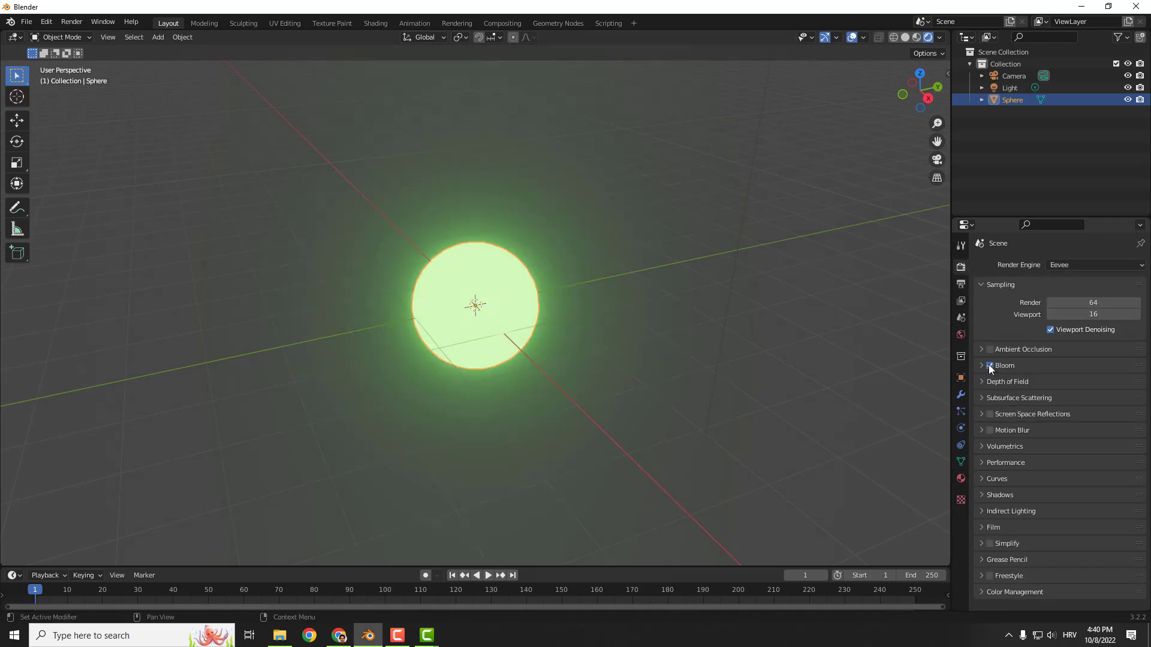
left_click(989, 364)
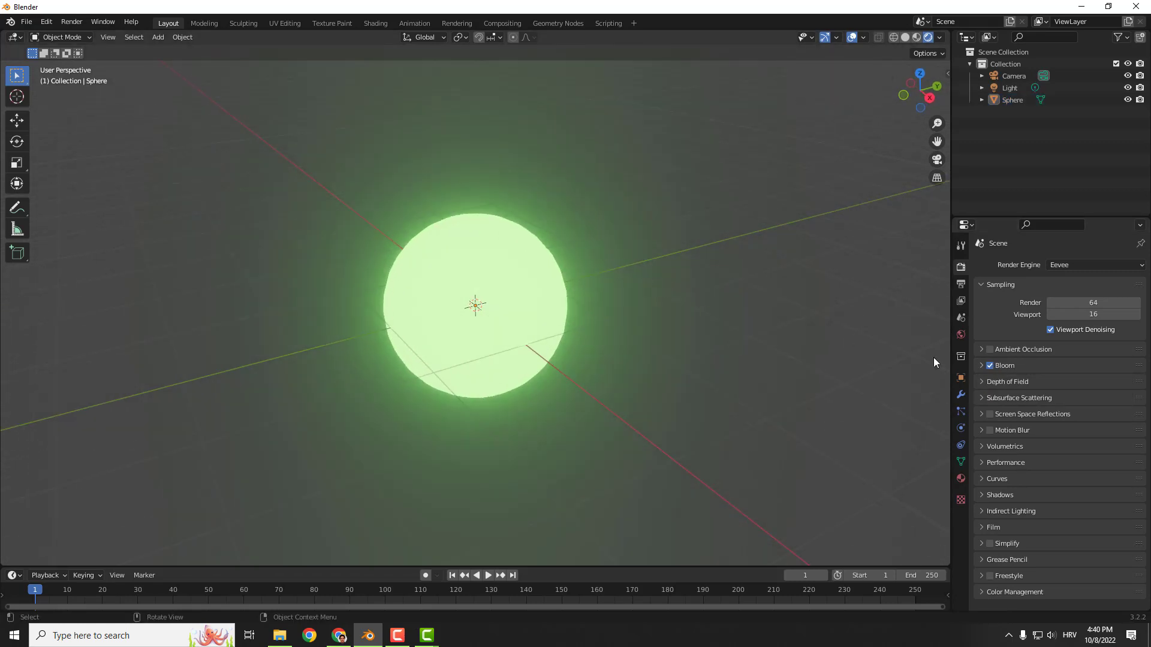
- Set bloom to a green tint, intensity 0.059, threshold 1.956, knee 0.432 and radius 9.153
left_click(1003, 365)
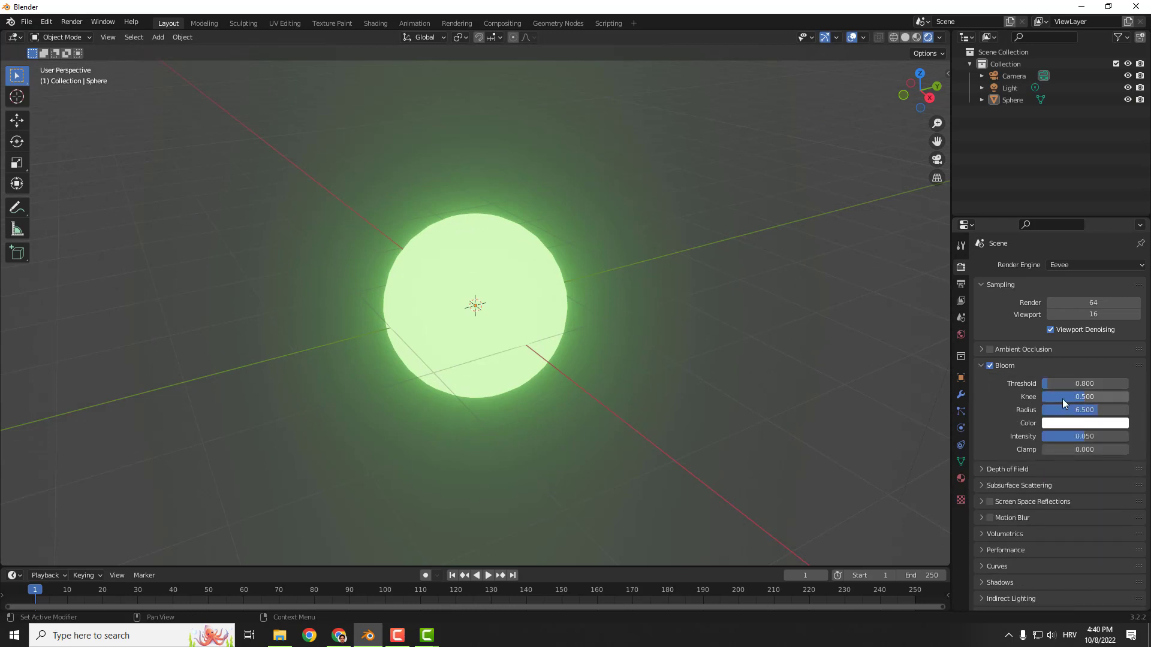
left_click_drag(1071, 437, 1083, 437)
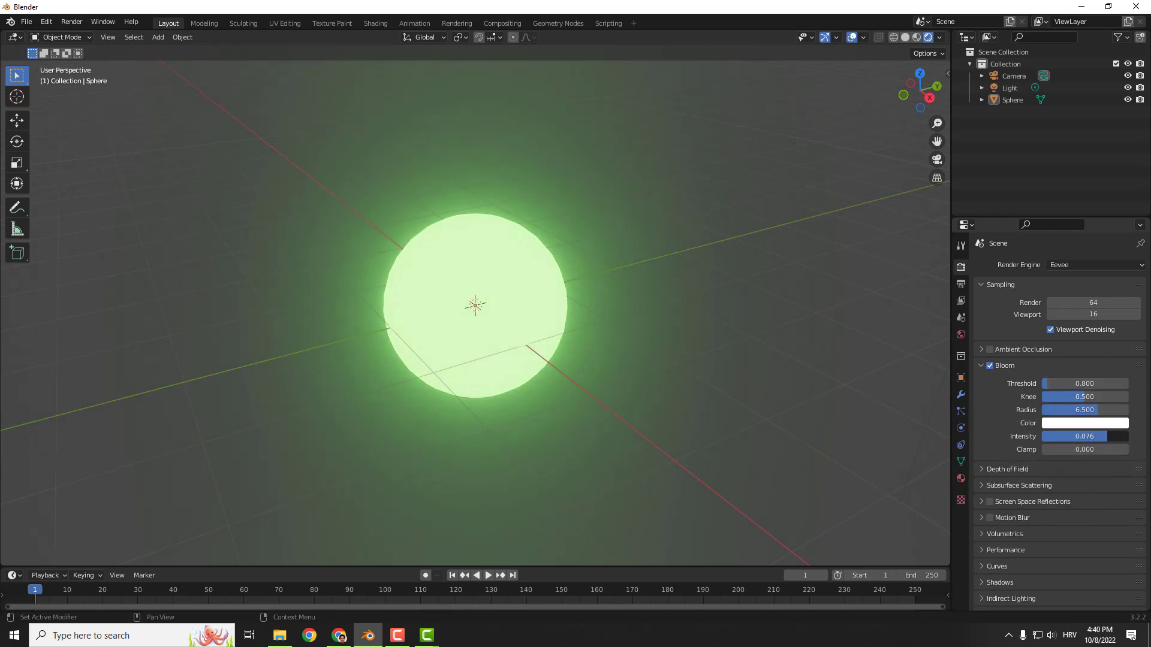
left_click_drag(1094, 436, 1080, 436)
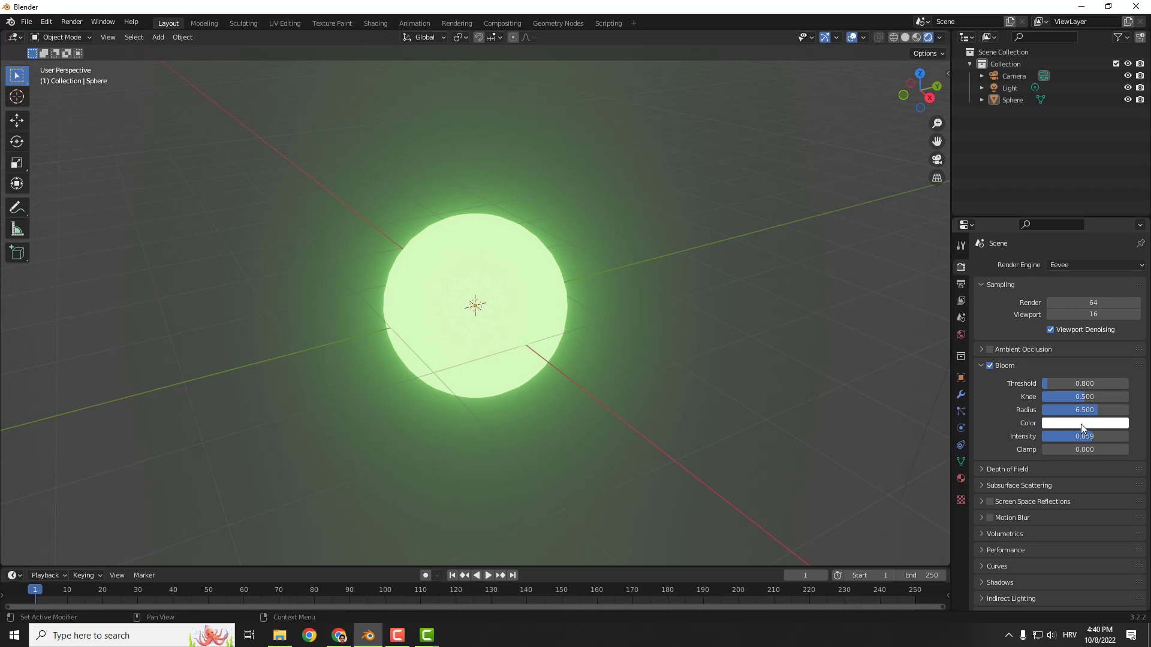
left_click(1084, 423)
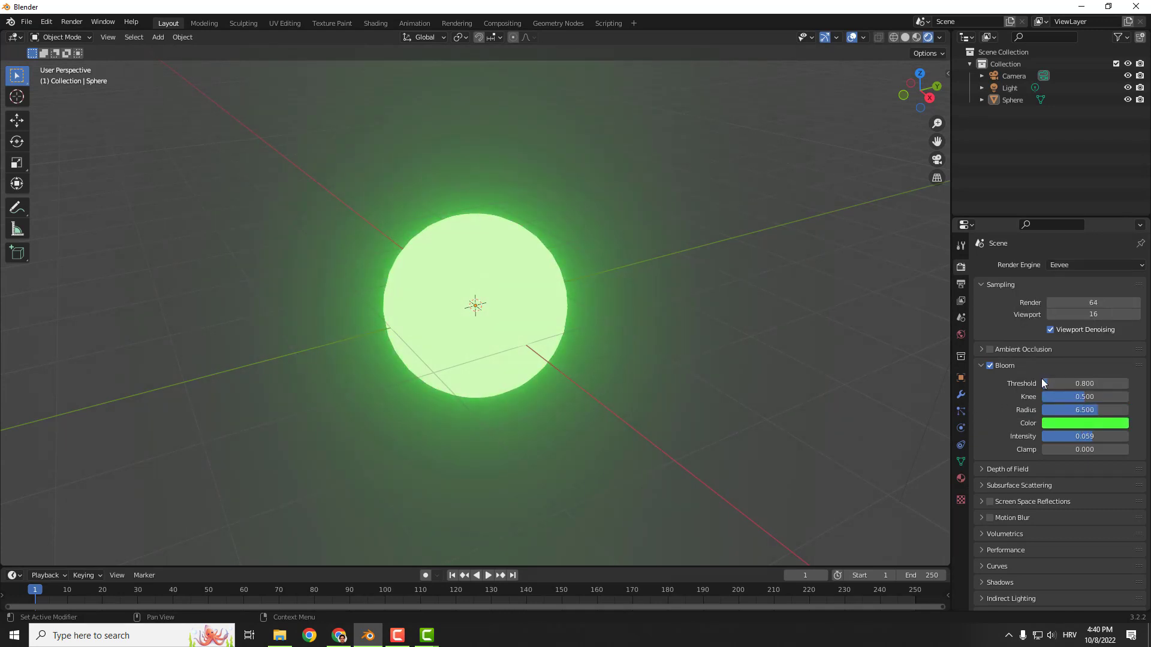
left_click_drag(1085, 384, 1086, 383)
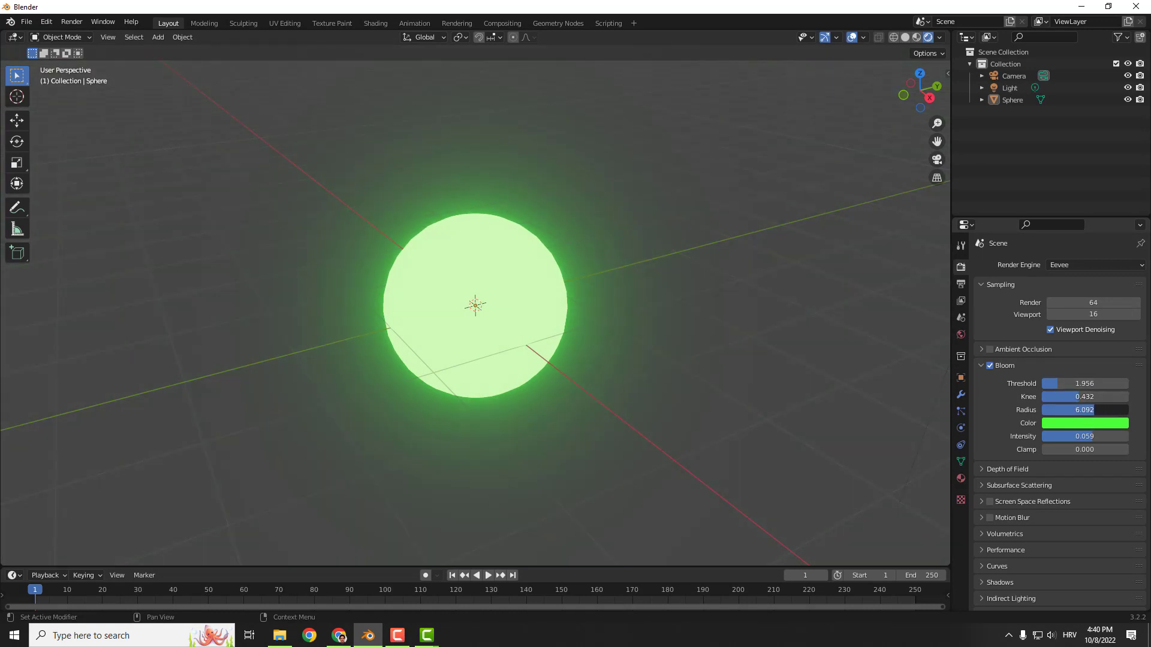
left_click_drag(1065, 410, 1116, 410)
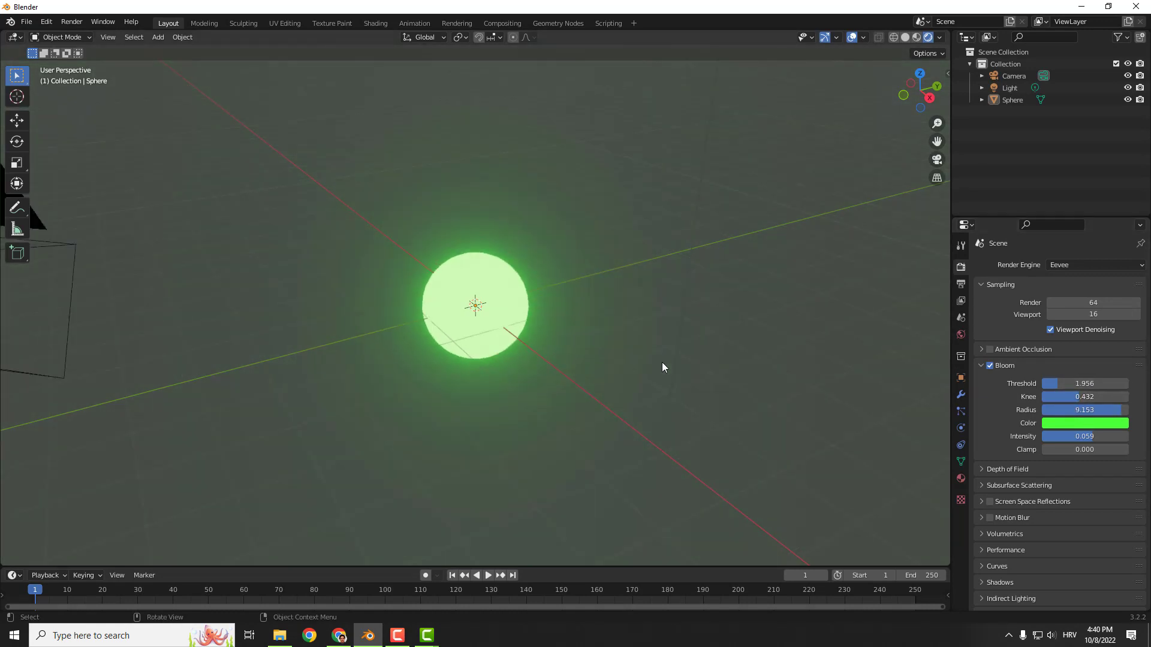
mouse_move(691, 359)
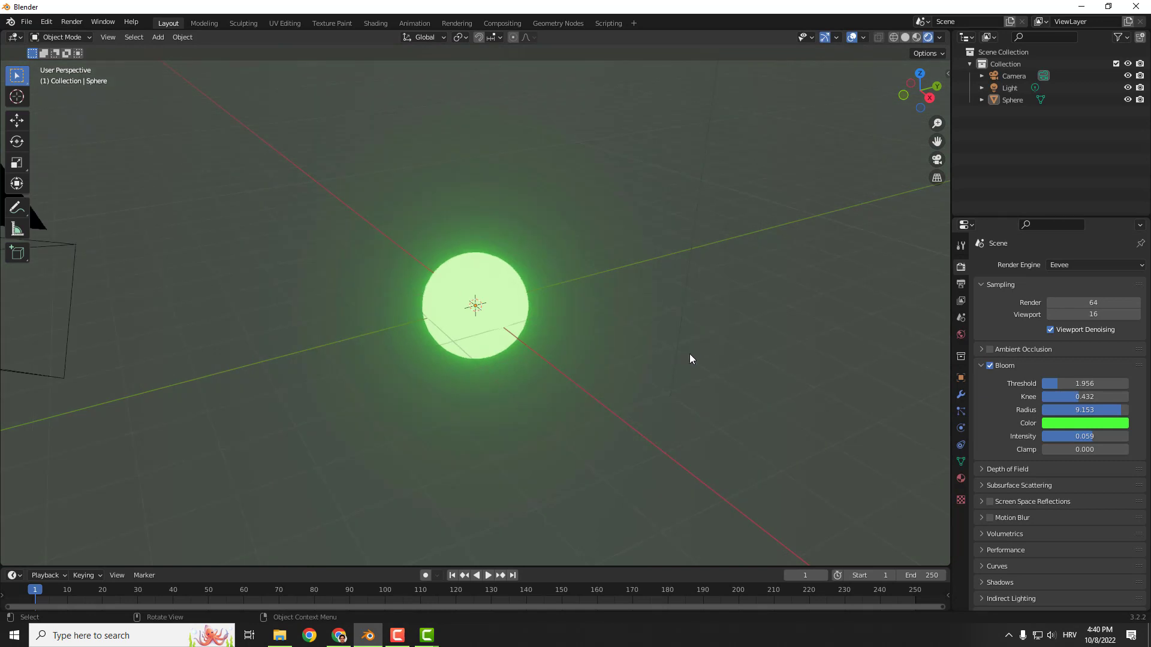
mouse_move(688, 348)
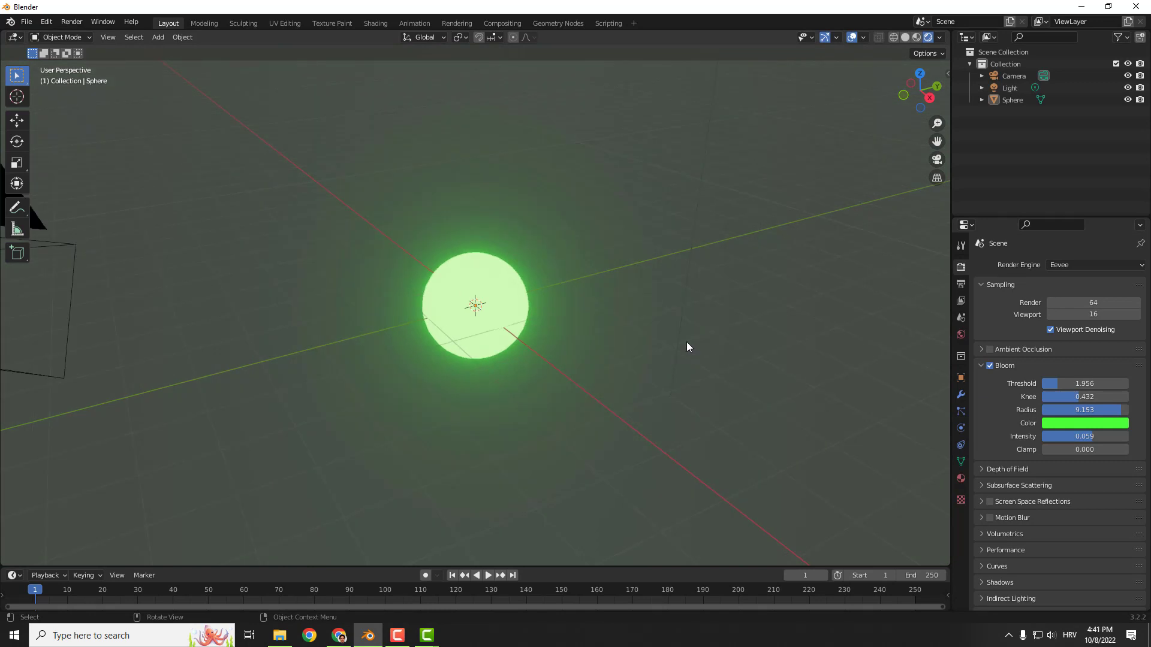